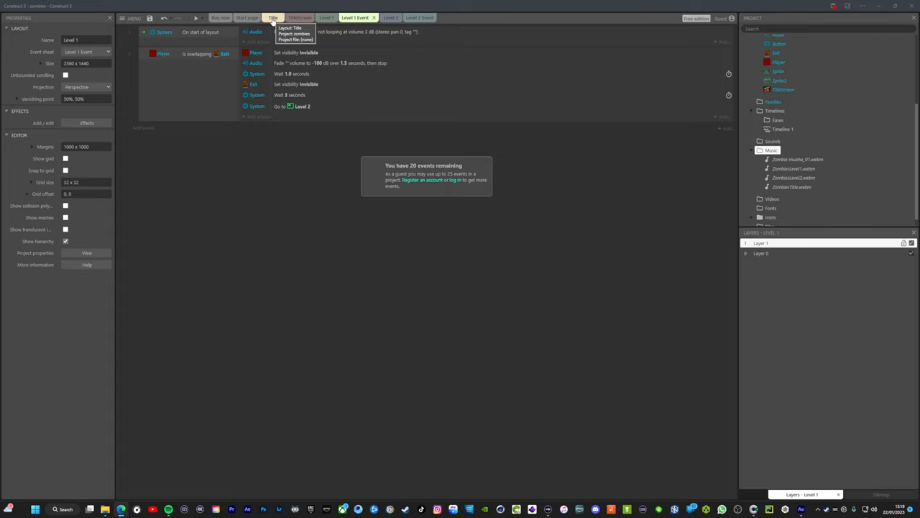
View the Level 2 event sheet and Level 1 map, ending on the Title layout
left_click(272, 17)
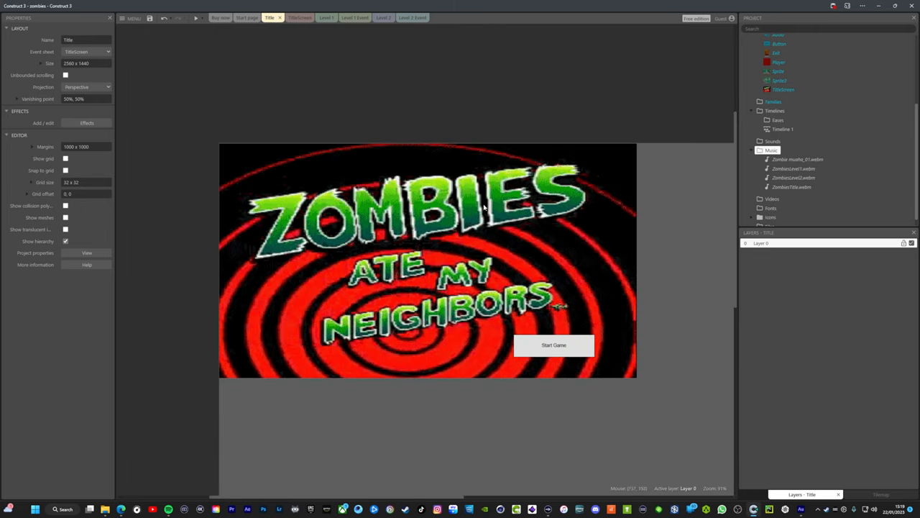
mouse_move(484, 207)
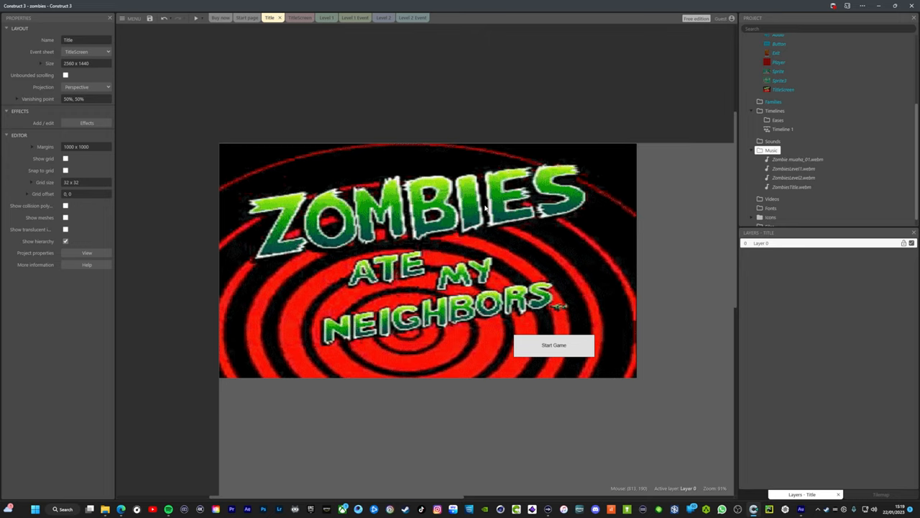
mouse_move(446, 268)
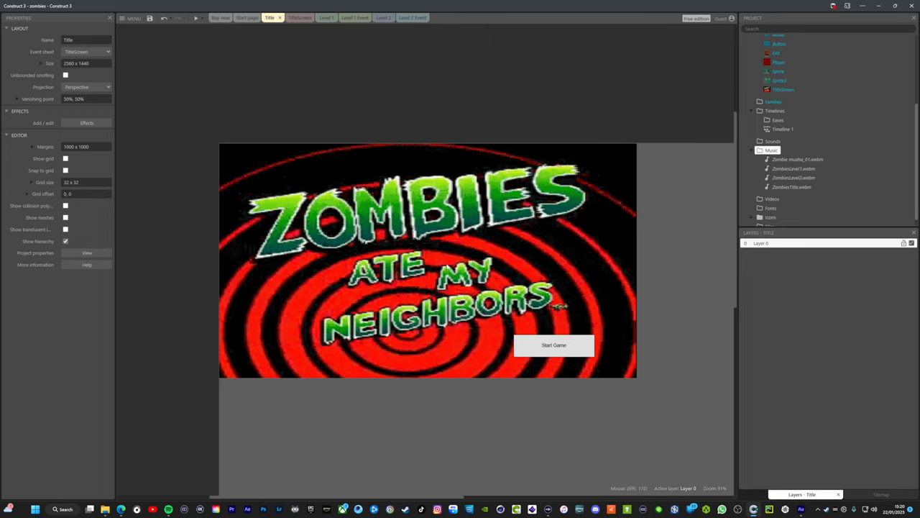
mouse_move(497, 189)
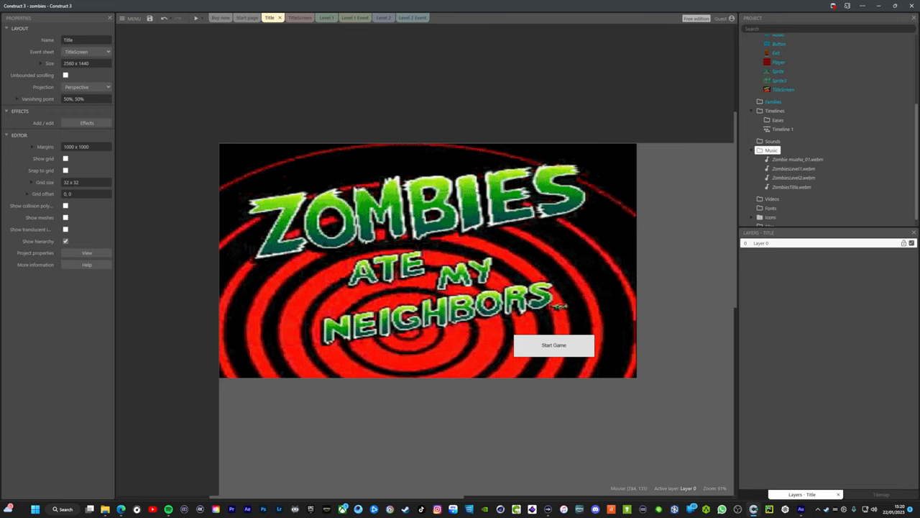
mouse_move(444, 162)
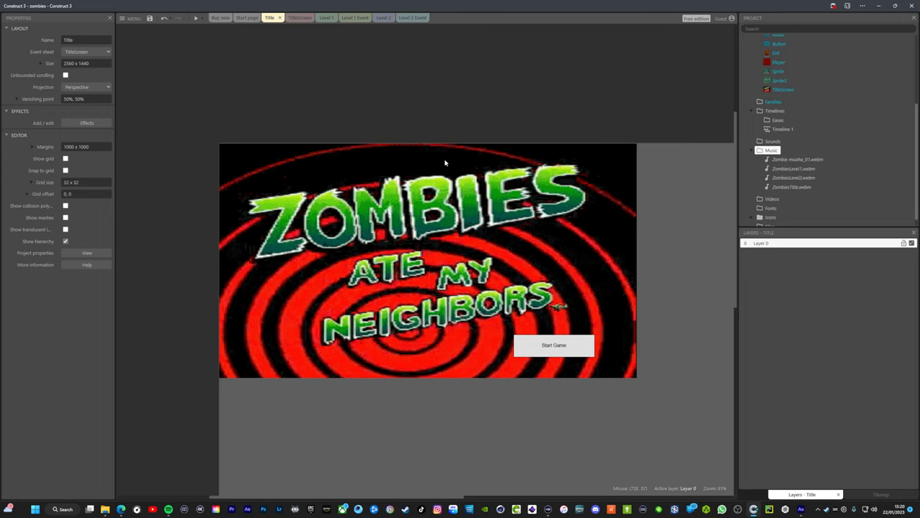
mouse_move(456, 188)
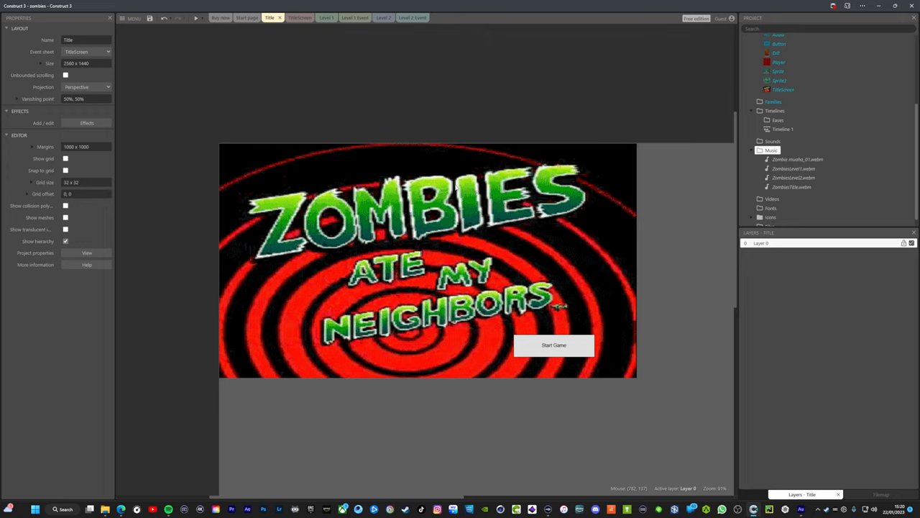
mouse_move(205, 139)
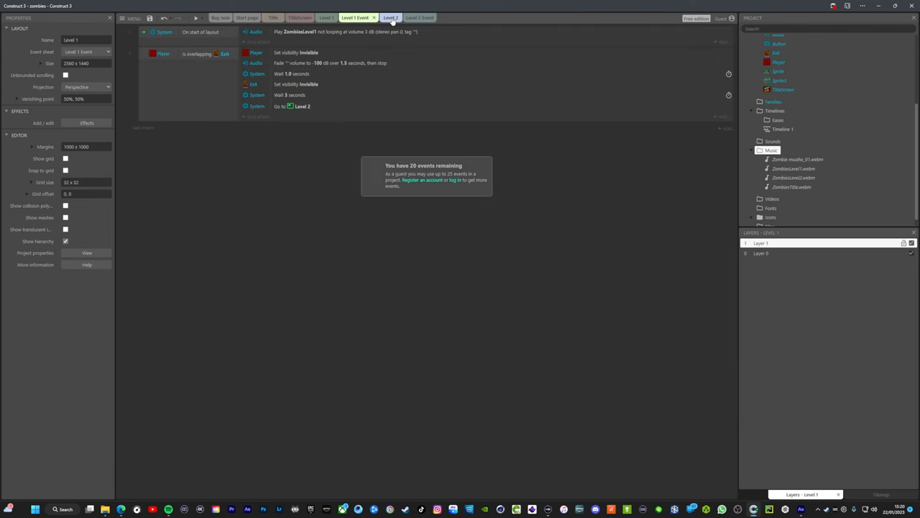
left_click(417, 17)
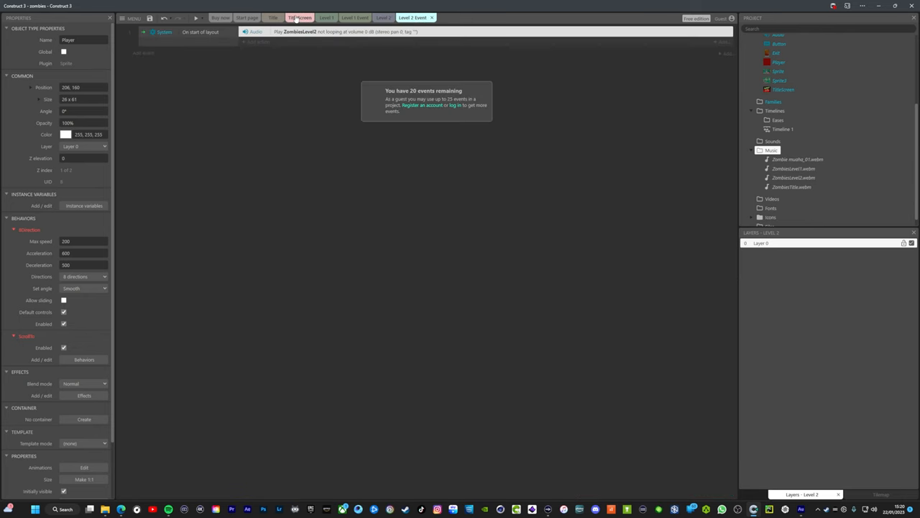
left_click(273, 17)
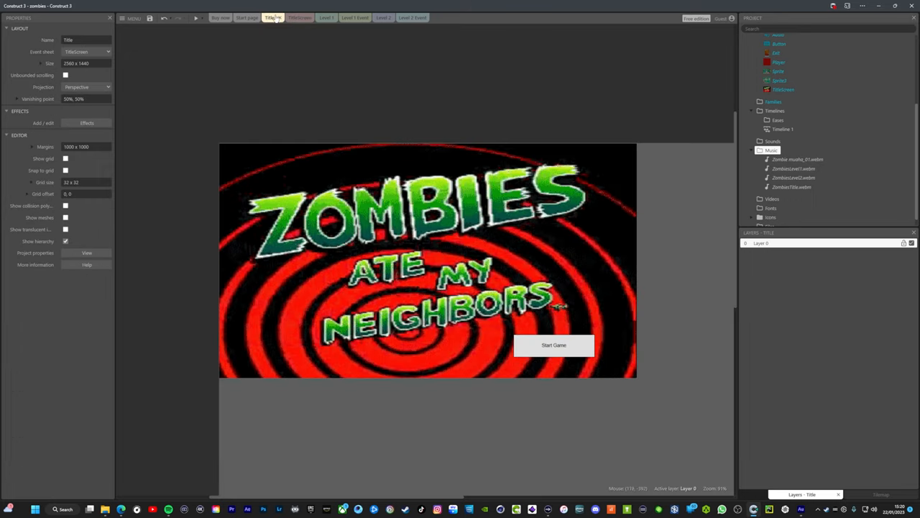
left_click(326, 17)
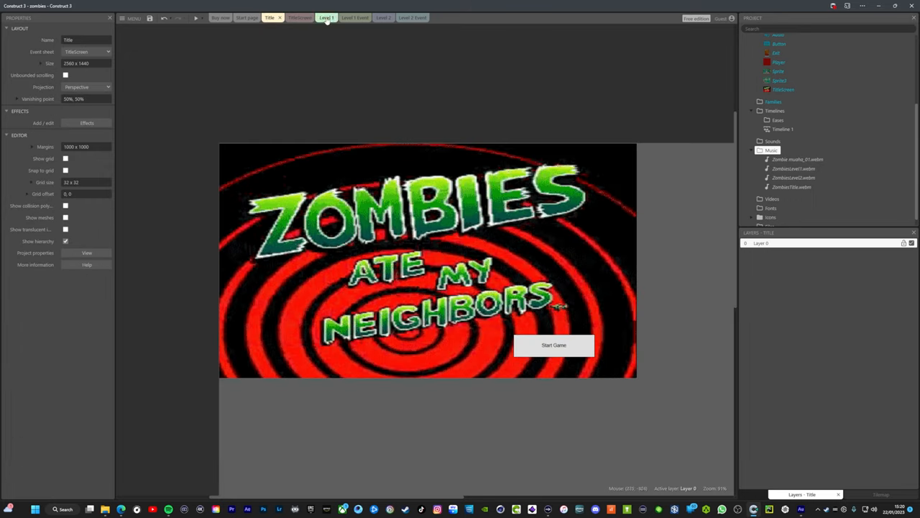
left_click(326, 17)
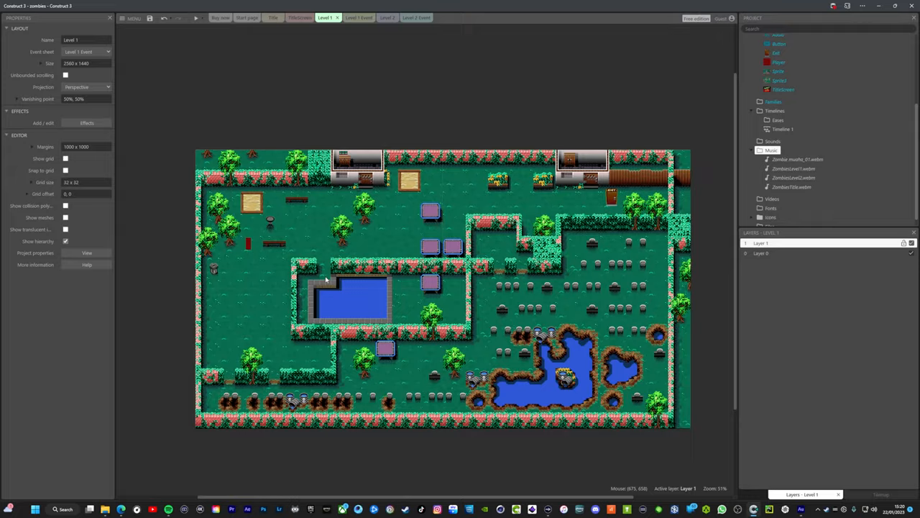
left_click(273, 17)
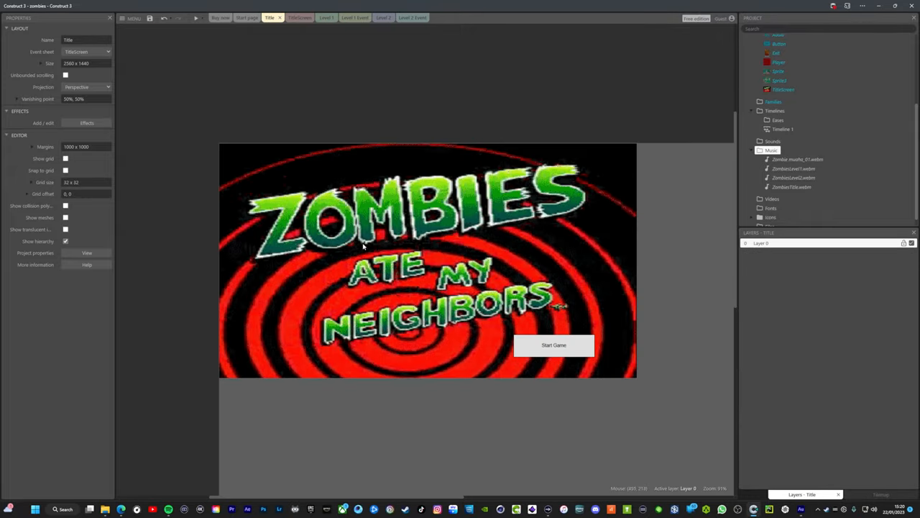
mouse_move(293, 227)
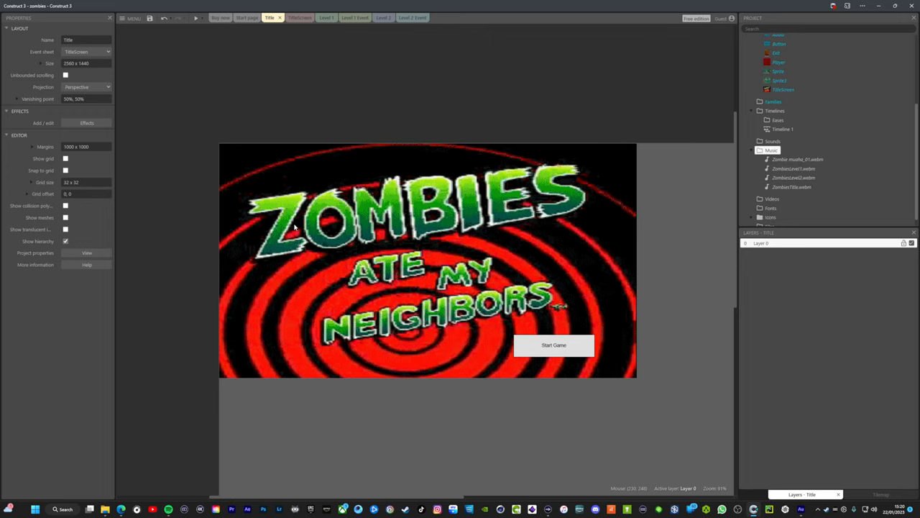
mouse_move(243, 176)
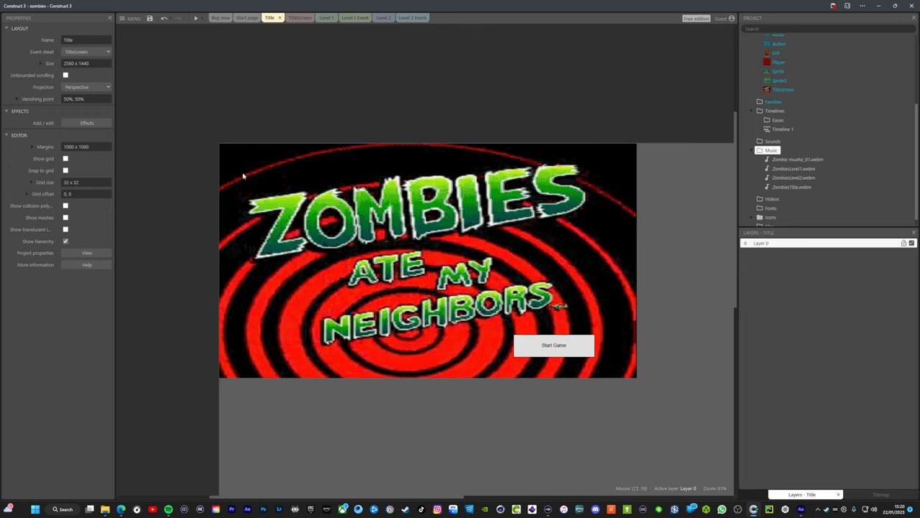
mouse_move(563, 317)
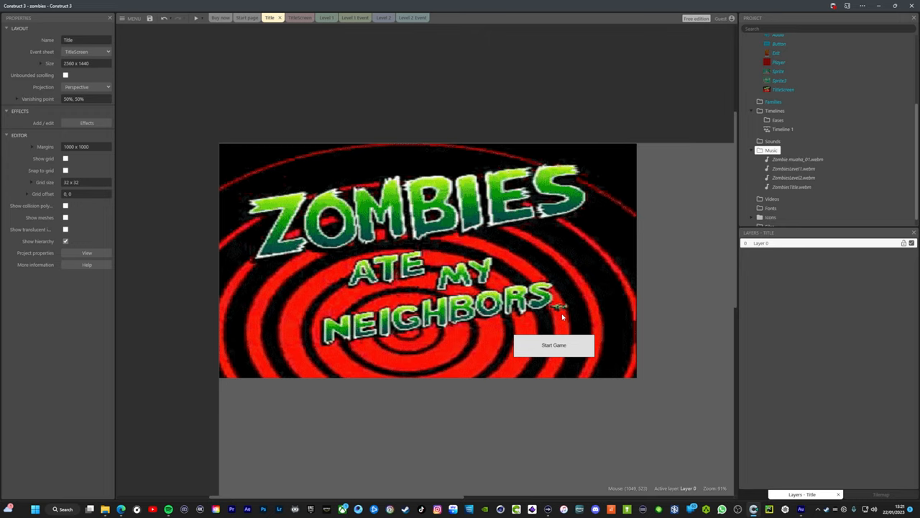
mouse_move(239, 156)
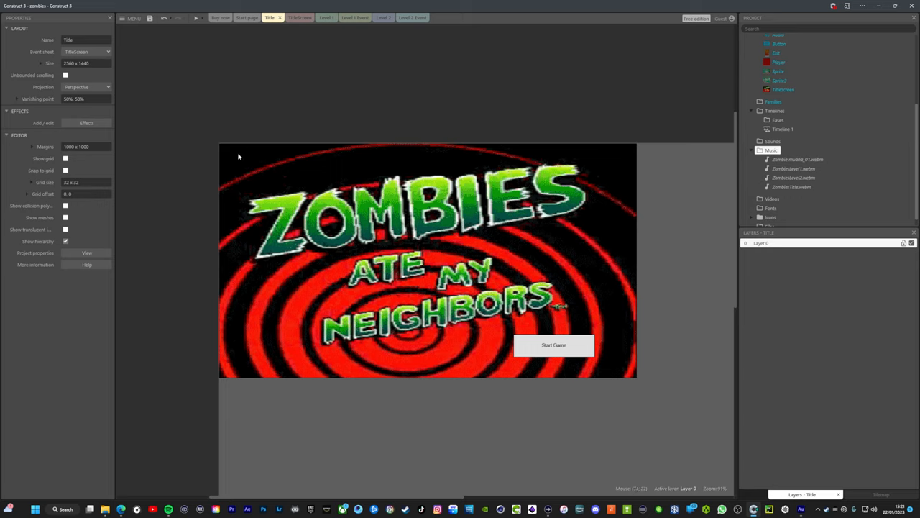
mouse_move(339, 210)
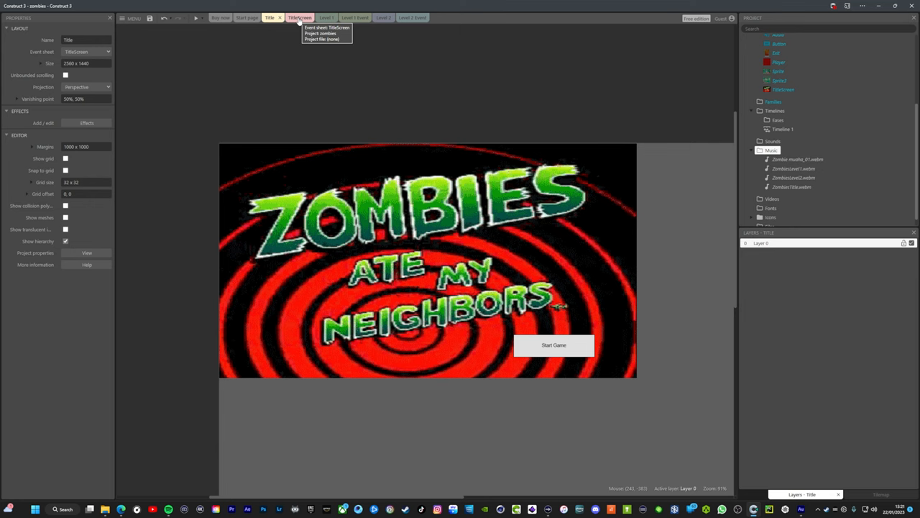
Review the Level 1, Level 2 and event sheet tabs, then preview from the Title layout
left_click(326, 17)
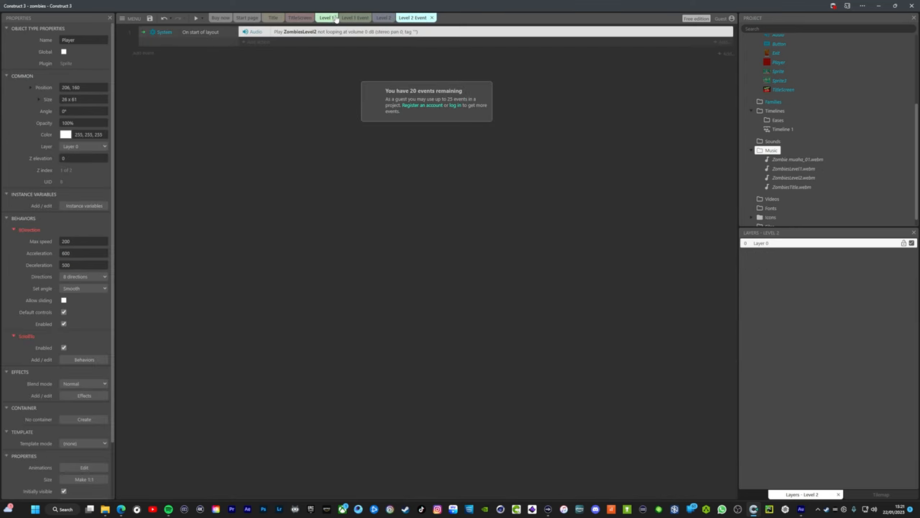
left_click(273, 17)
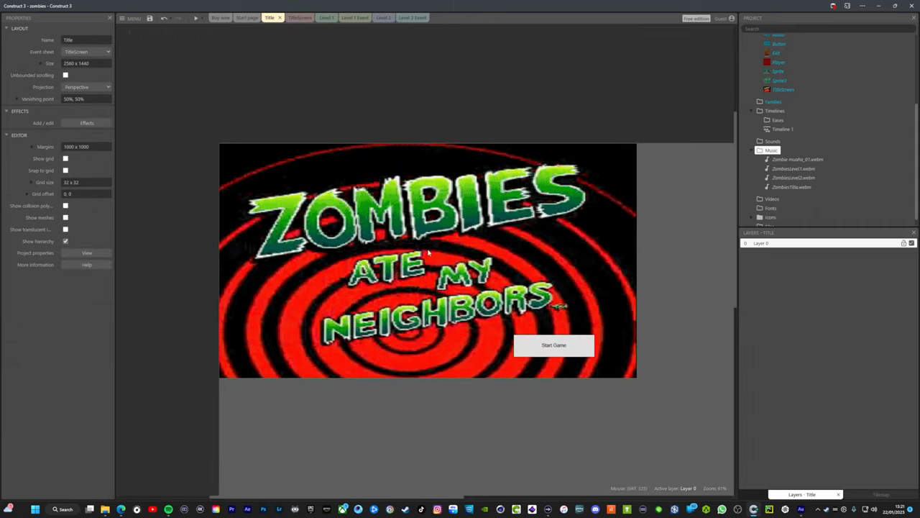
mouse_move(353, 164)
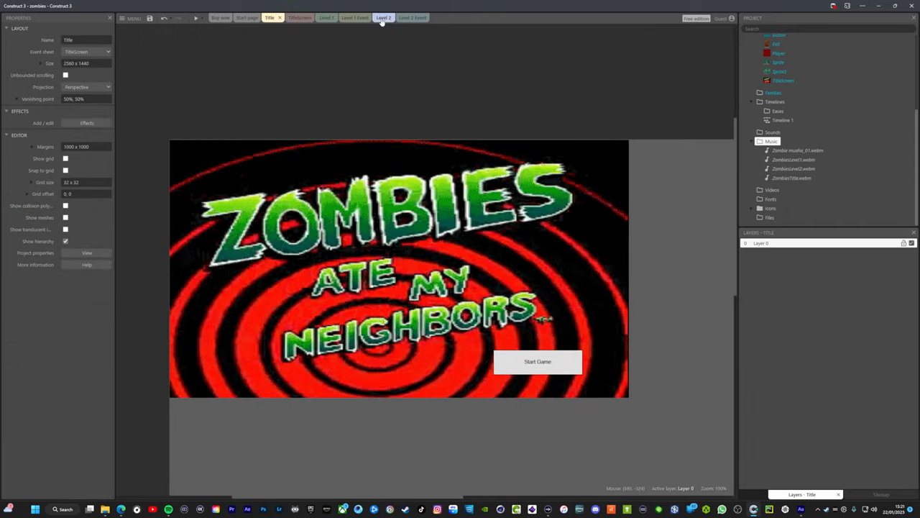
left_click(383, 18)
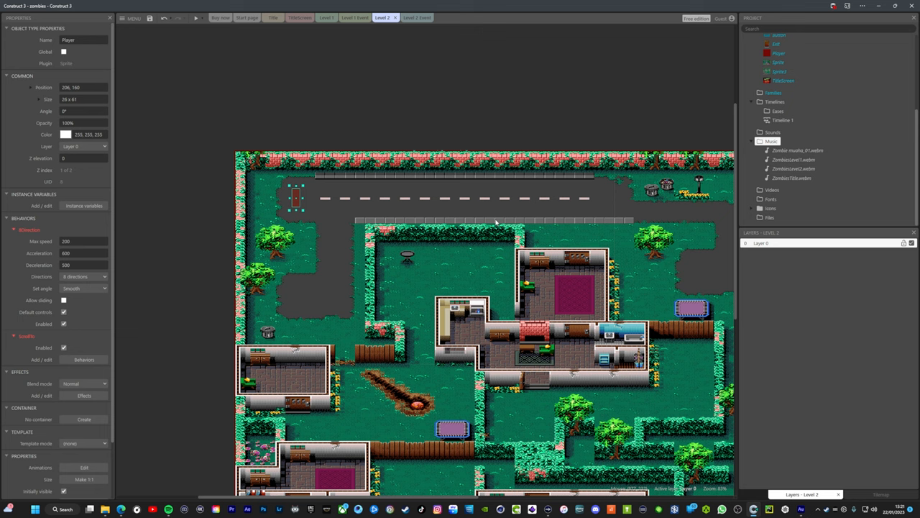
mouse_move(297, 203)
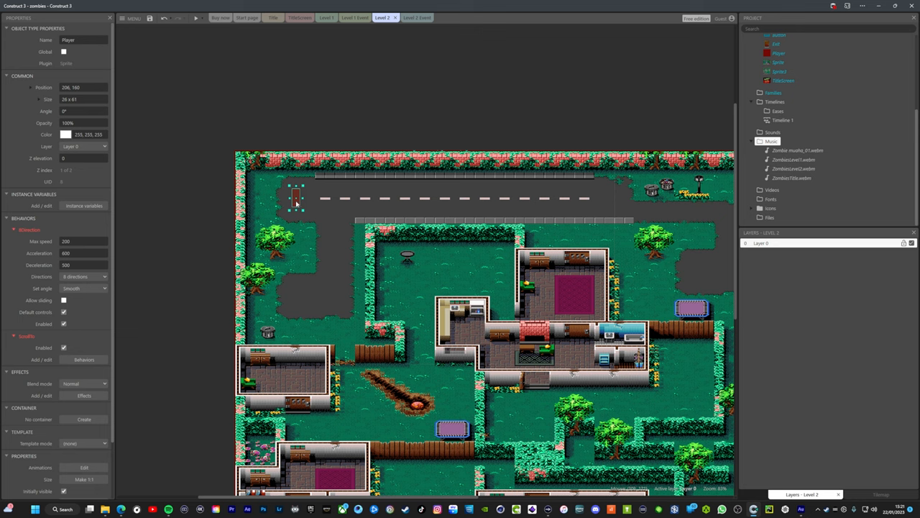
mouse_move(277, 182)
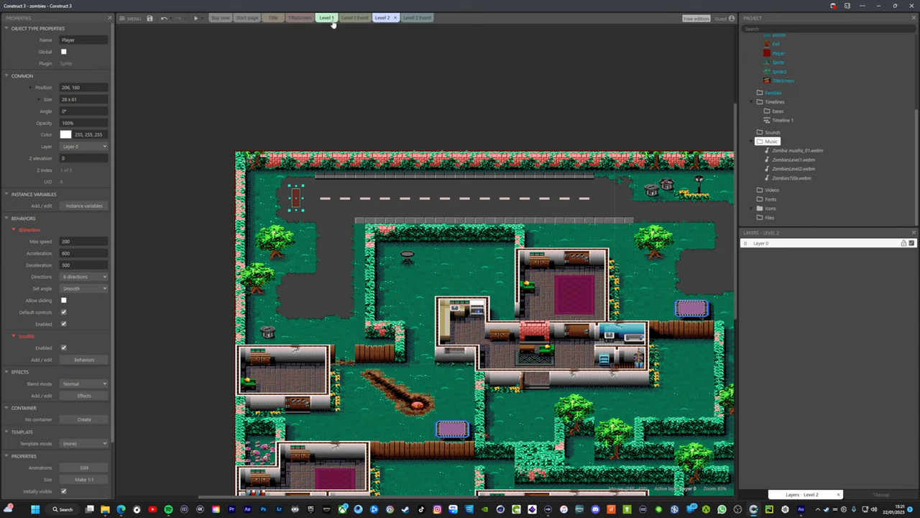
left_click(327, 17)
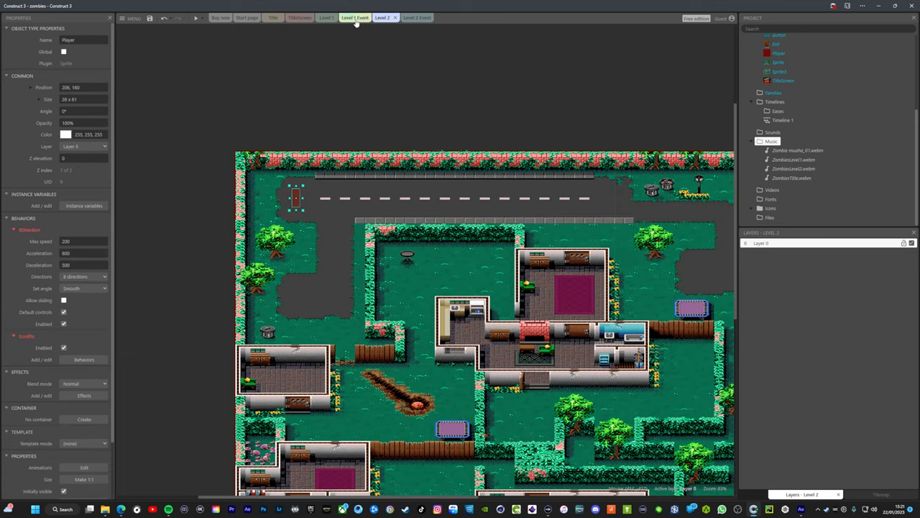
left_click(326, 17)
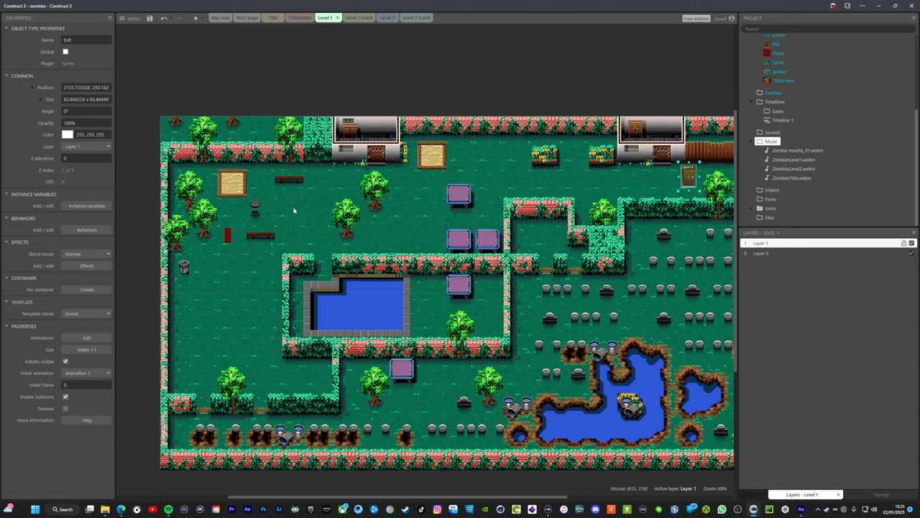
left_click(412, 17)
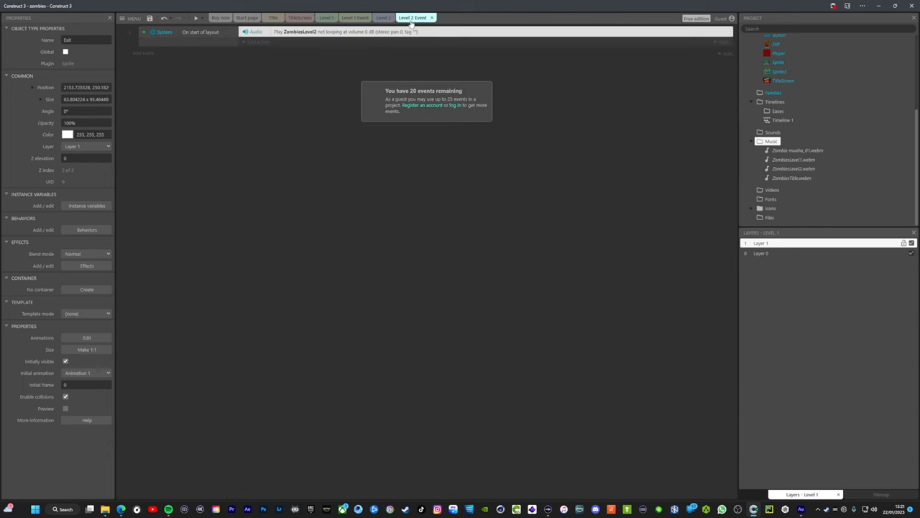
left_click(272, 17)
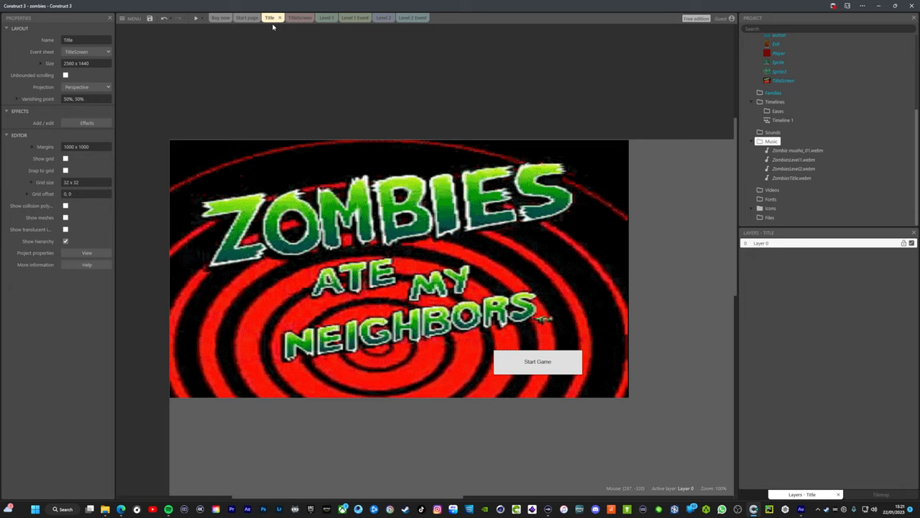
mouse_move(482, 224)
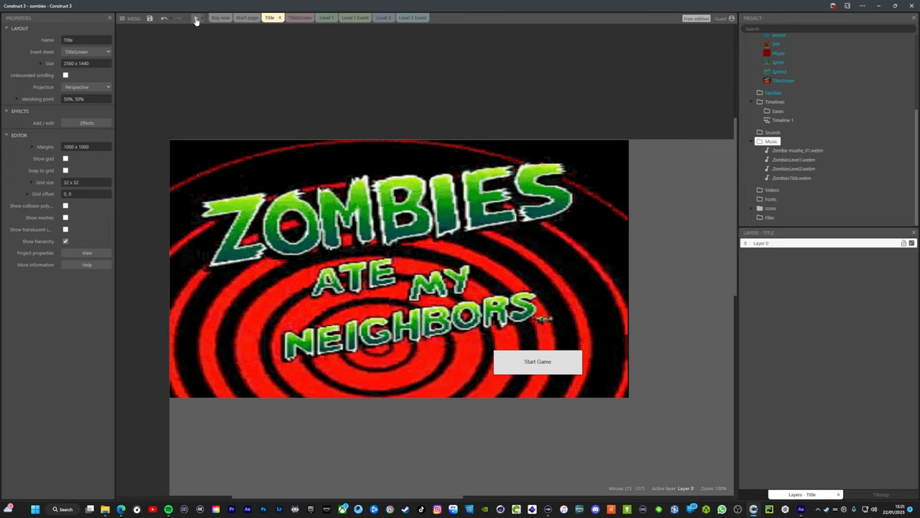
mouse_move(197, 18)
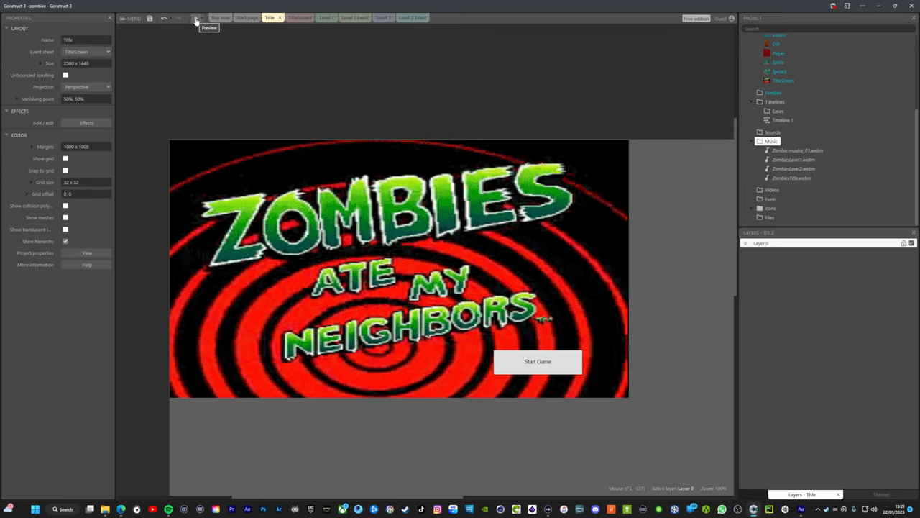
left_click(199, 18)
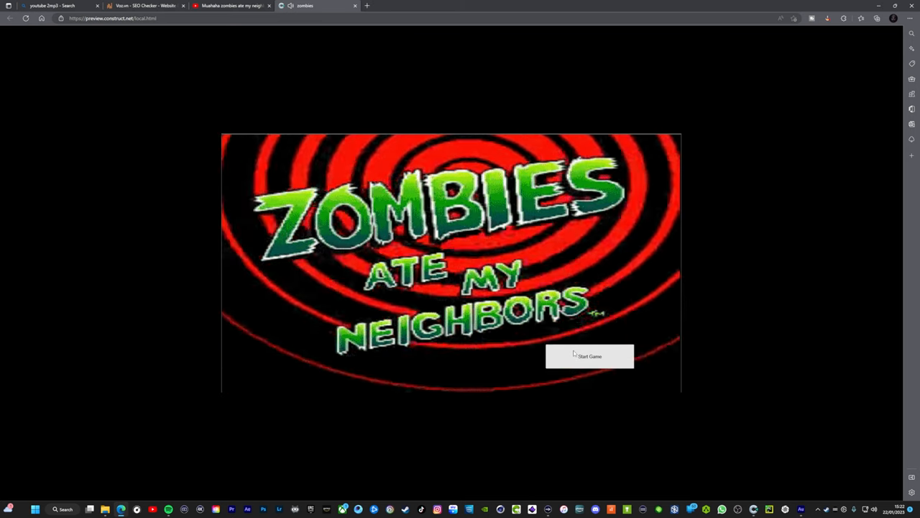
mouse_move(614, 311)
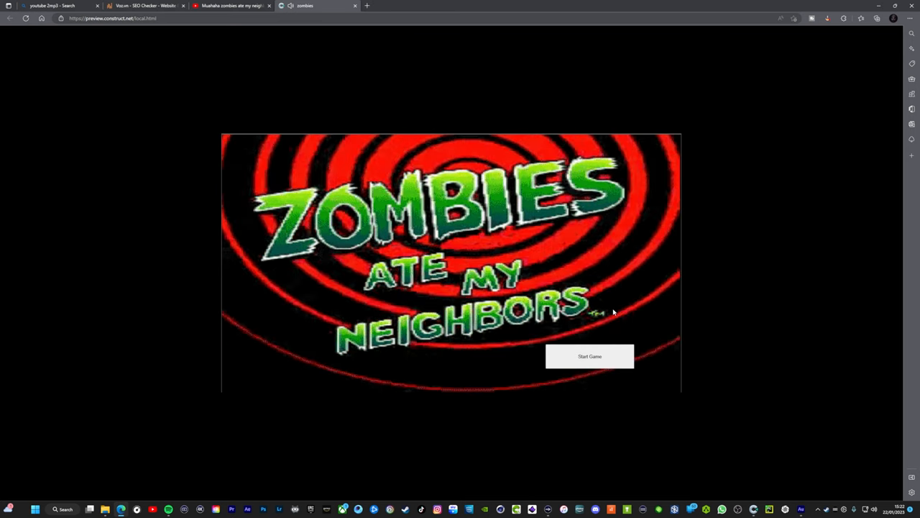
Click Start Game on the previewed title screen to launch the game
left_click(589, 356)
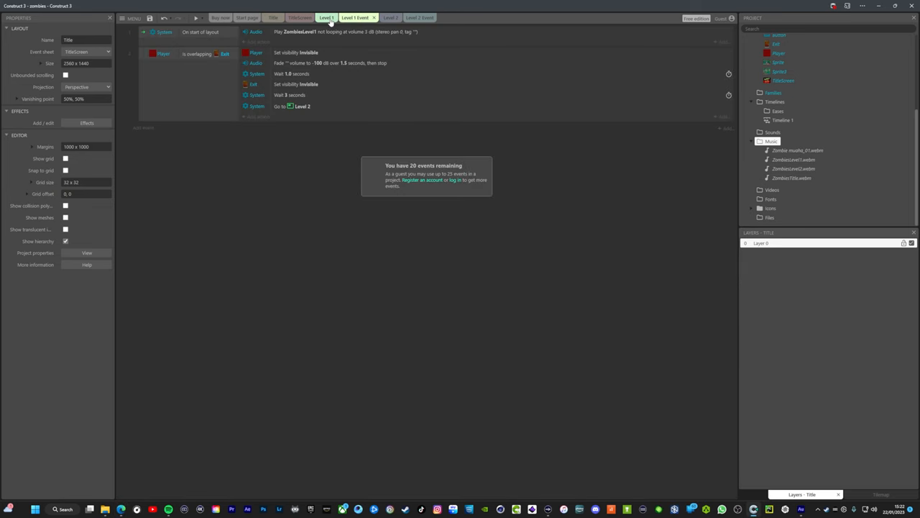
Show the Level 1 layout with the graveyard neighborhood map and Exit sprite
left_click(325, 17)
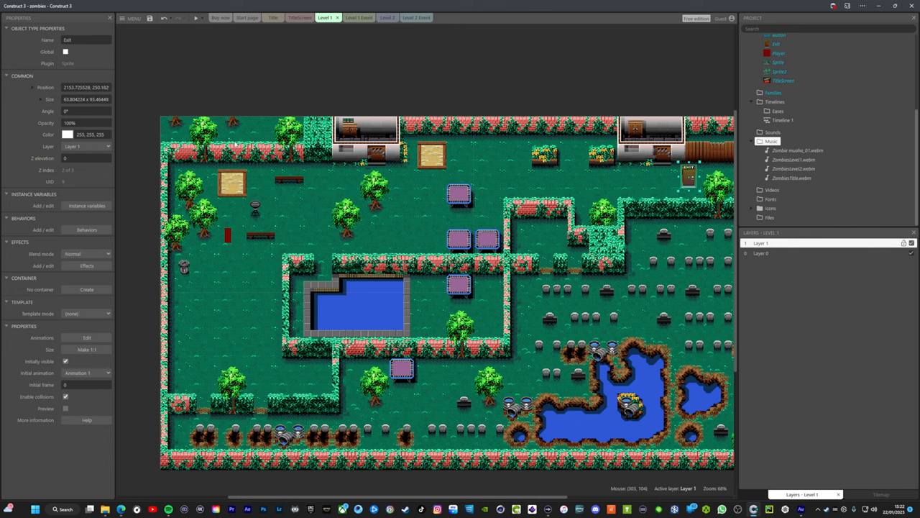
mouse_move(257, 157)
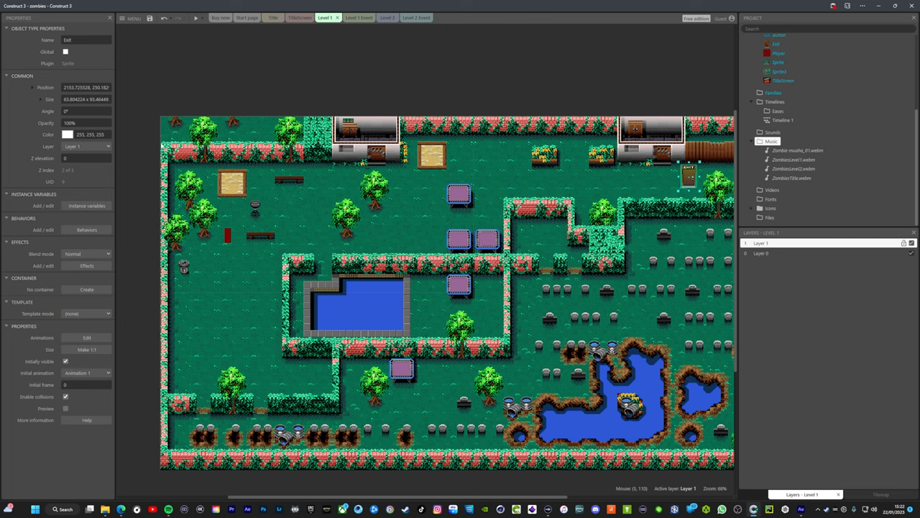
mouse_move(299, 146)
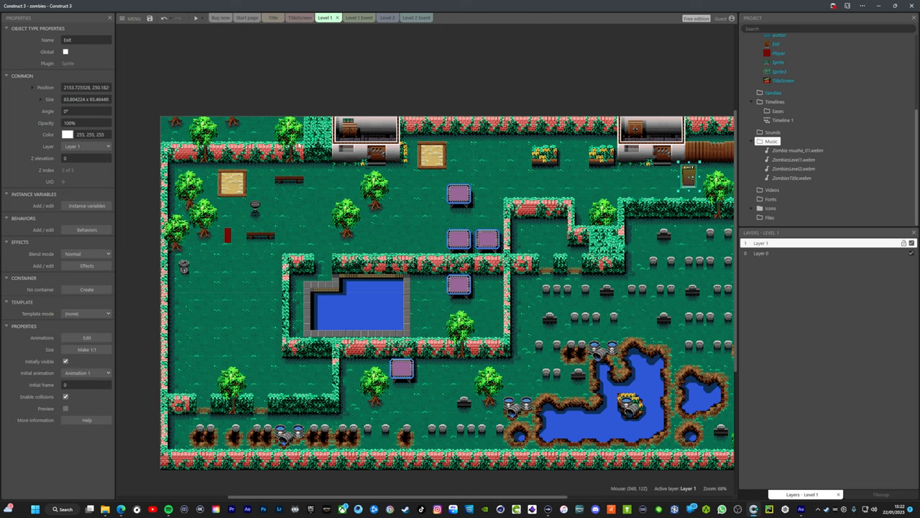
mouse_move(259, 155)
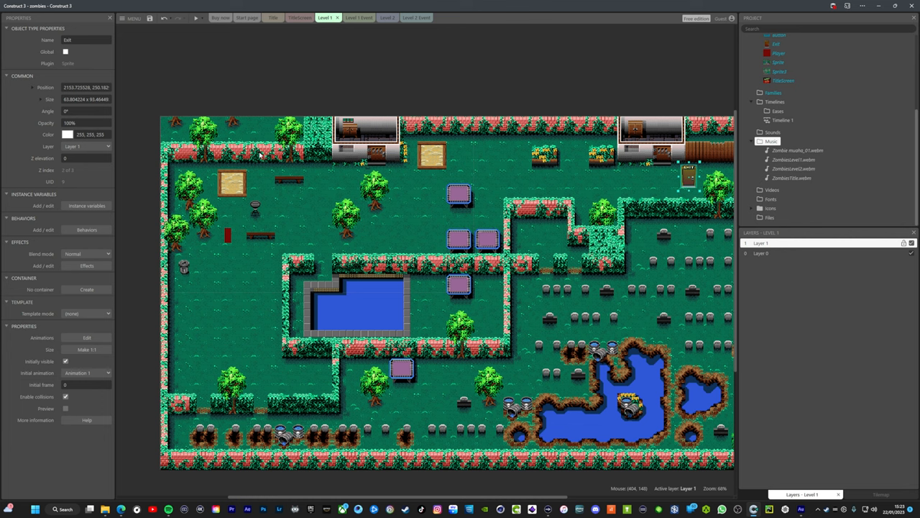
mouse_move(299, 18)
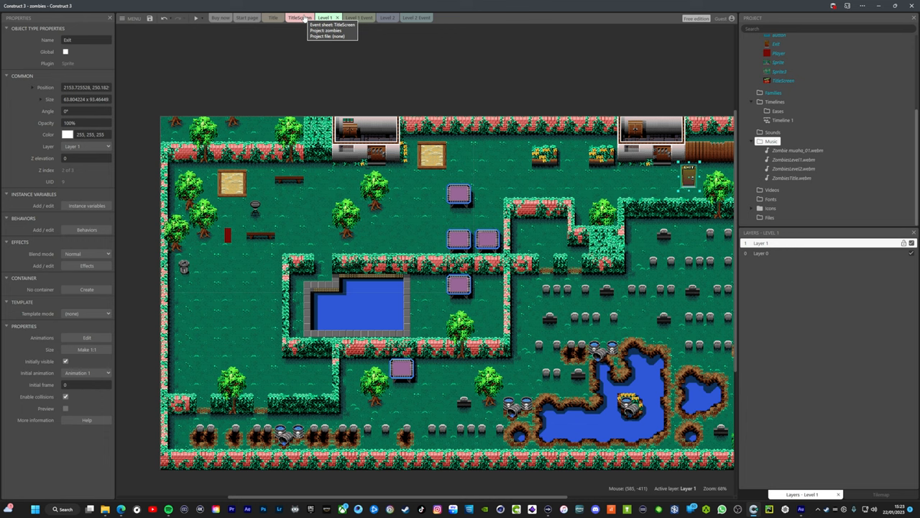
left_click(327, 17)
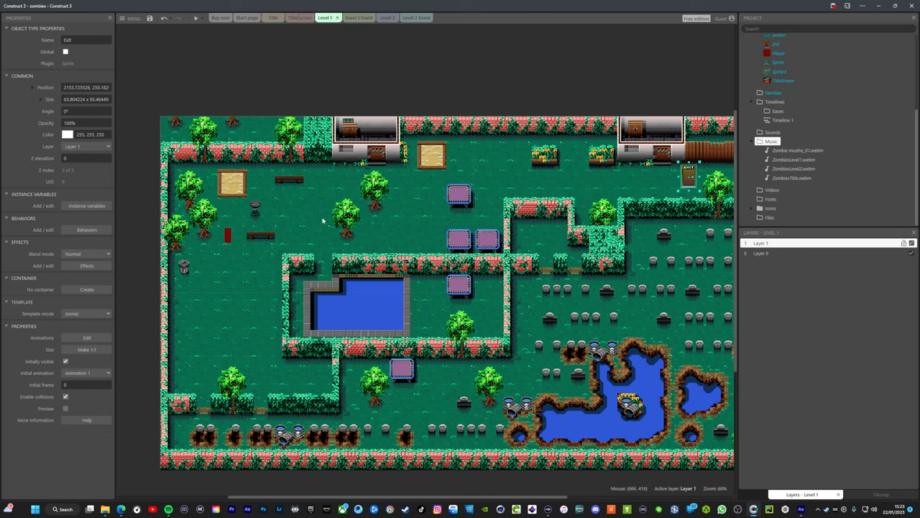
mouse_move(319, 218)
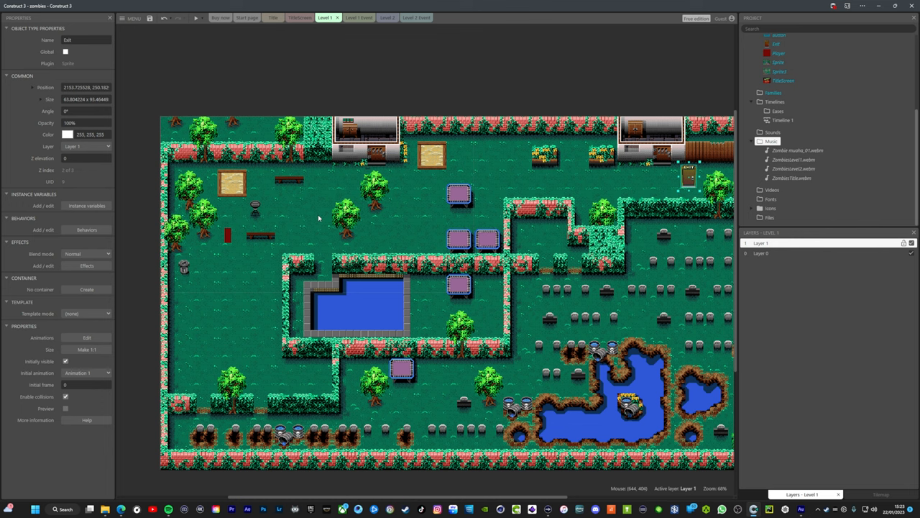
mouse_move(529, 209)
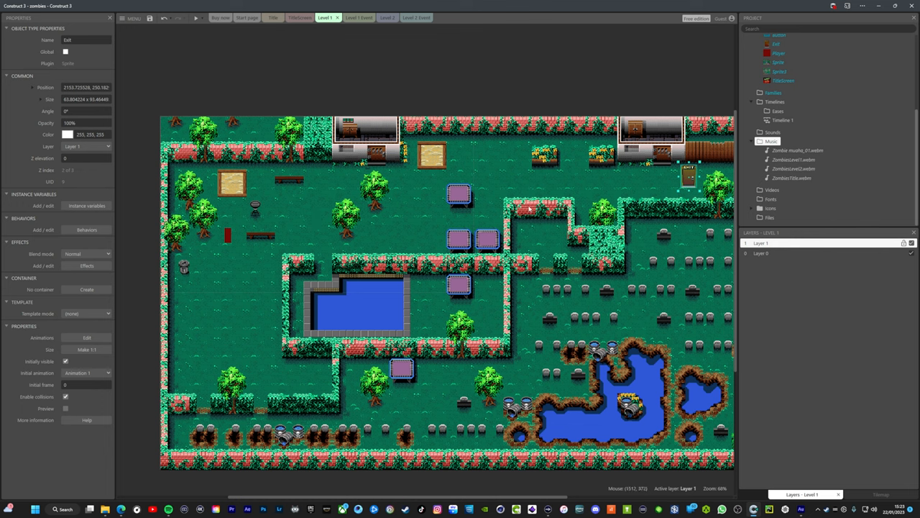
mouse_move(167, 493)
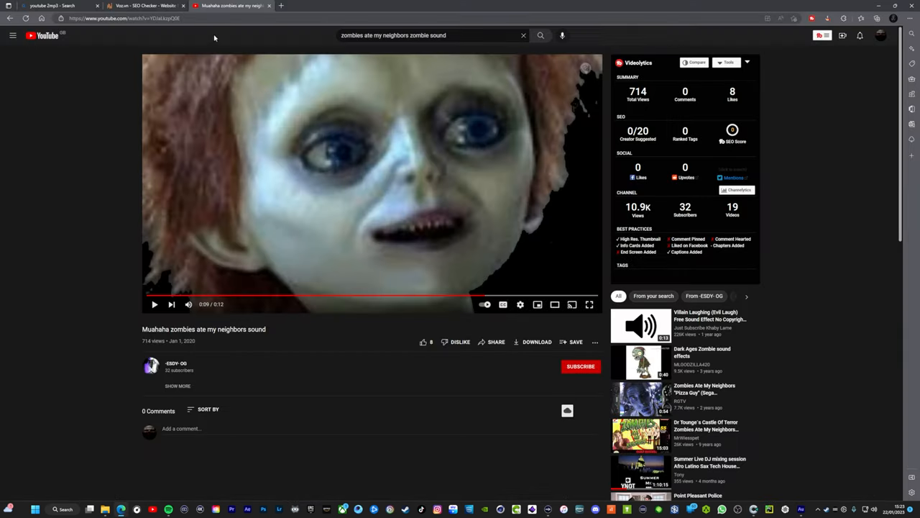
Play the 'Muahaha zombies ate my neighbors' clip, then return to Construct 3
left_click(144, 5)
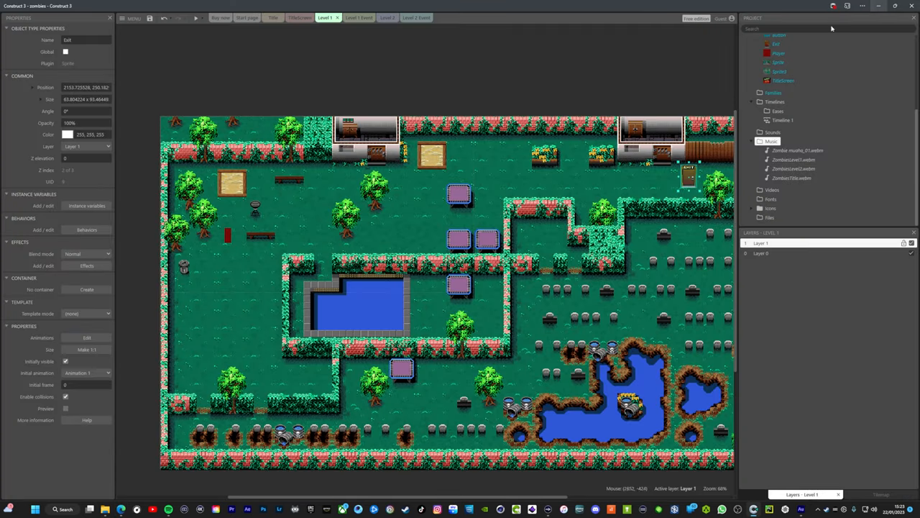
Open the TitleScreen event sheet with the button's Play Zombie muaha_01 action
left_click(299, 18)
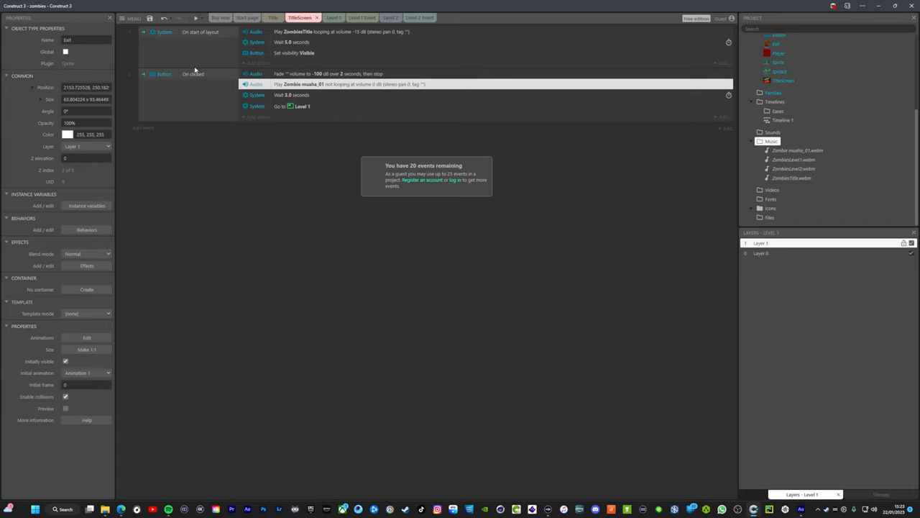
mouse_move(280, 36)
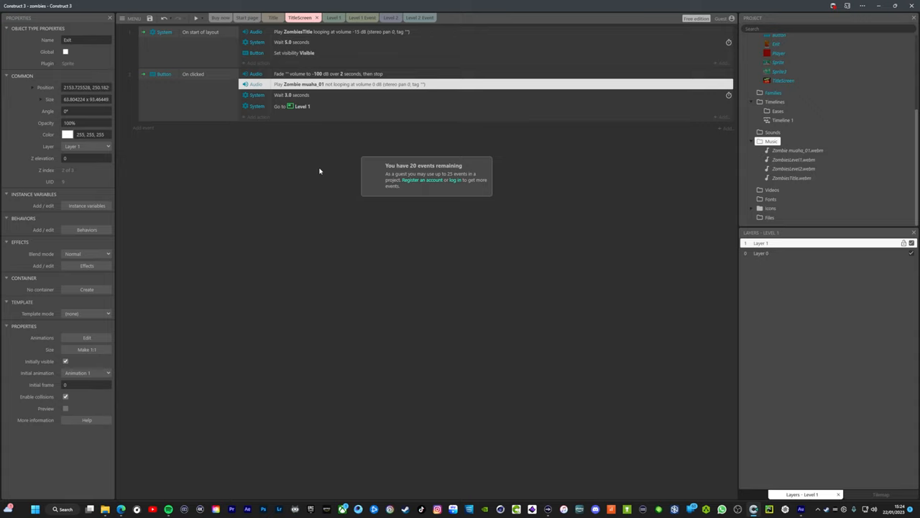
mouse_move(306, 166)
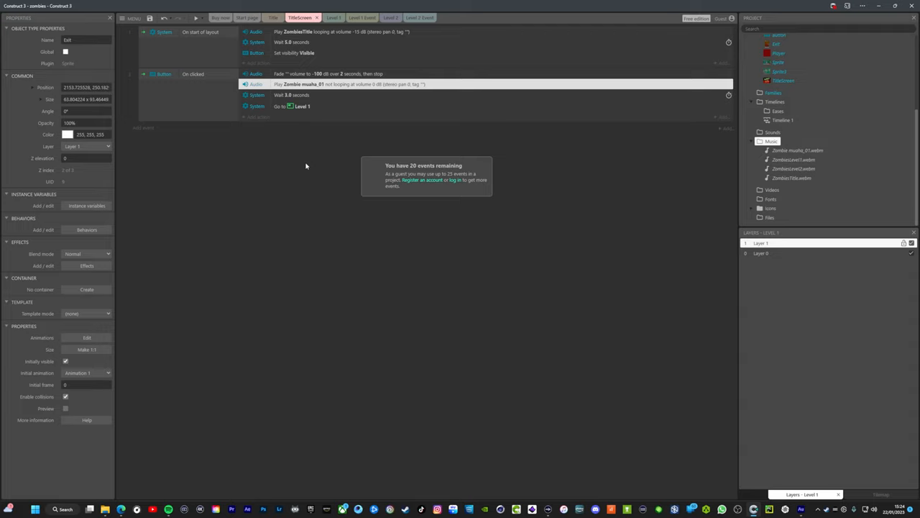
mouse_move(304, 171)
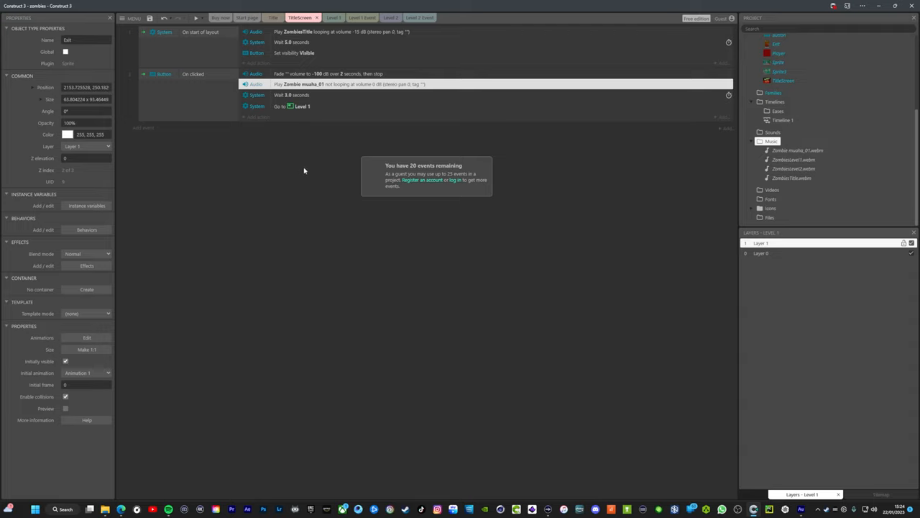